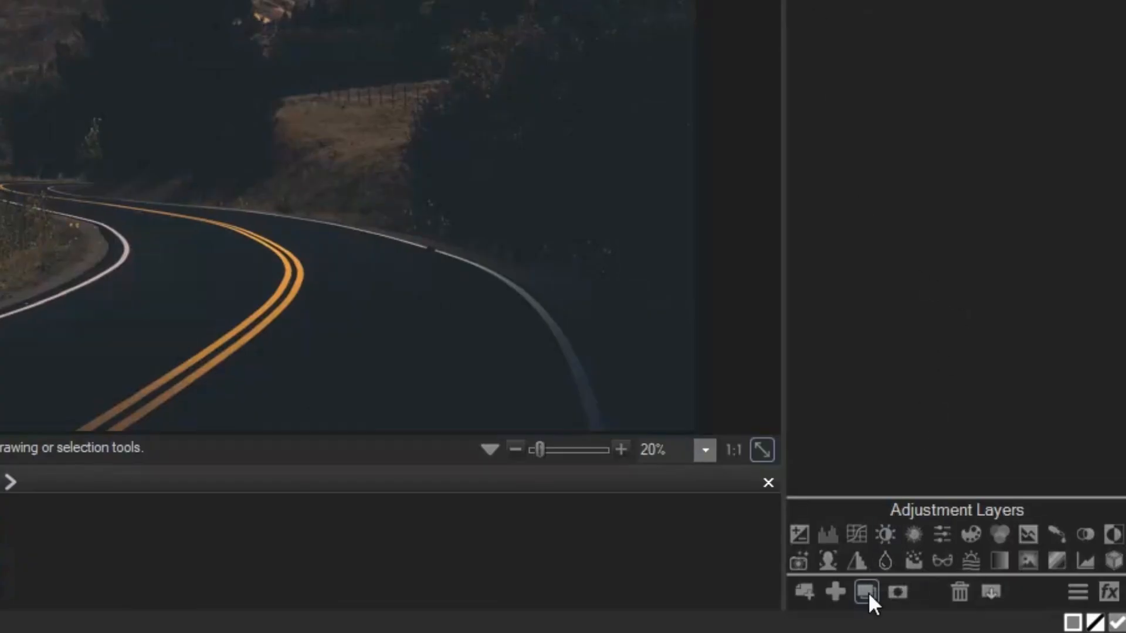
- Duplicate the winding-road photo layer in the Layers pane
{"action": "left_click", "coordinate": [864, 593]}
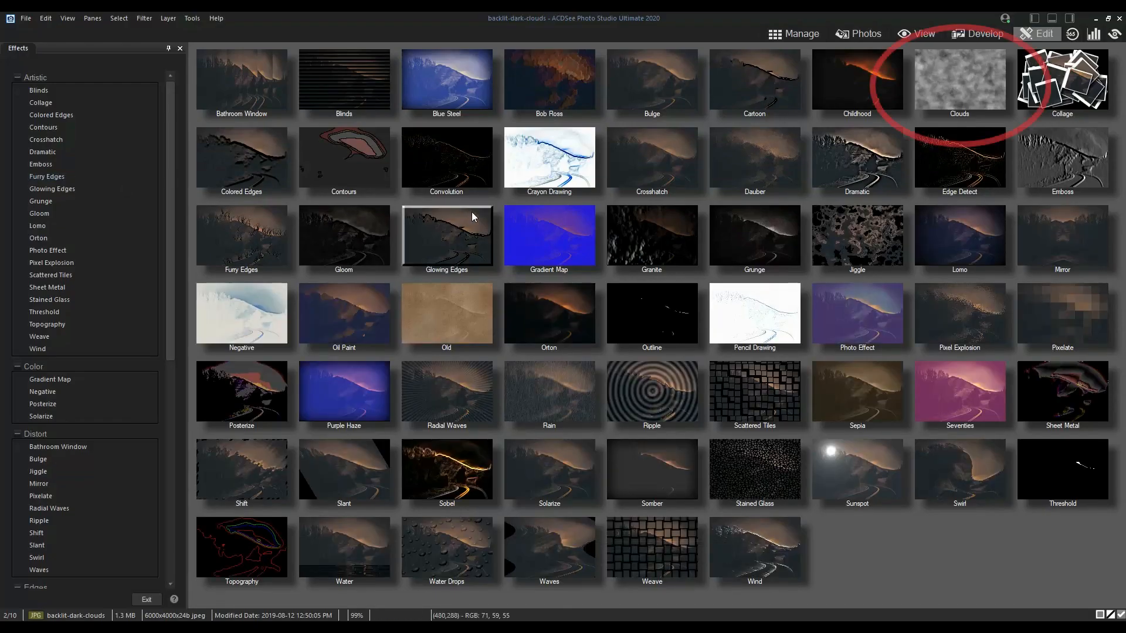
- Apply the Clouds effect to the duplicate layer with size 90 and detail 6, then accept it
{"action": "double_click", "coordinate": [959, 80]}
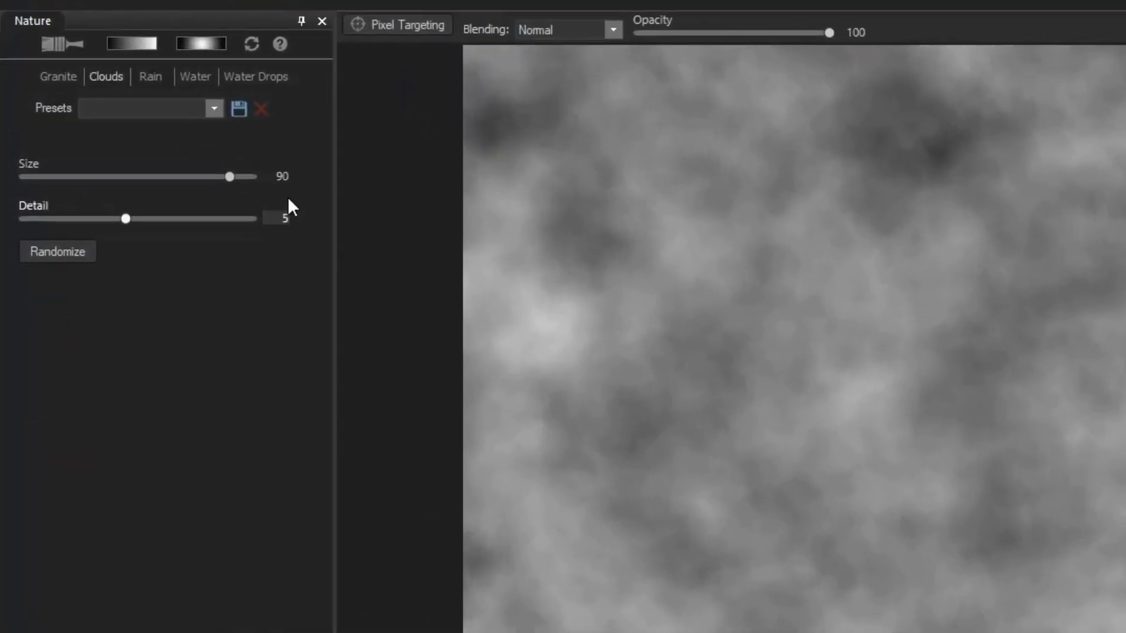
{"action": "left_click_drag", "start_coordinate": [125, 218], "coordinate": [172, 238]}
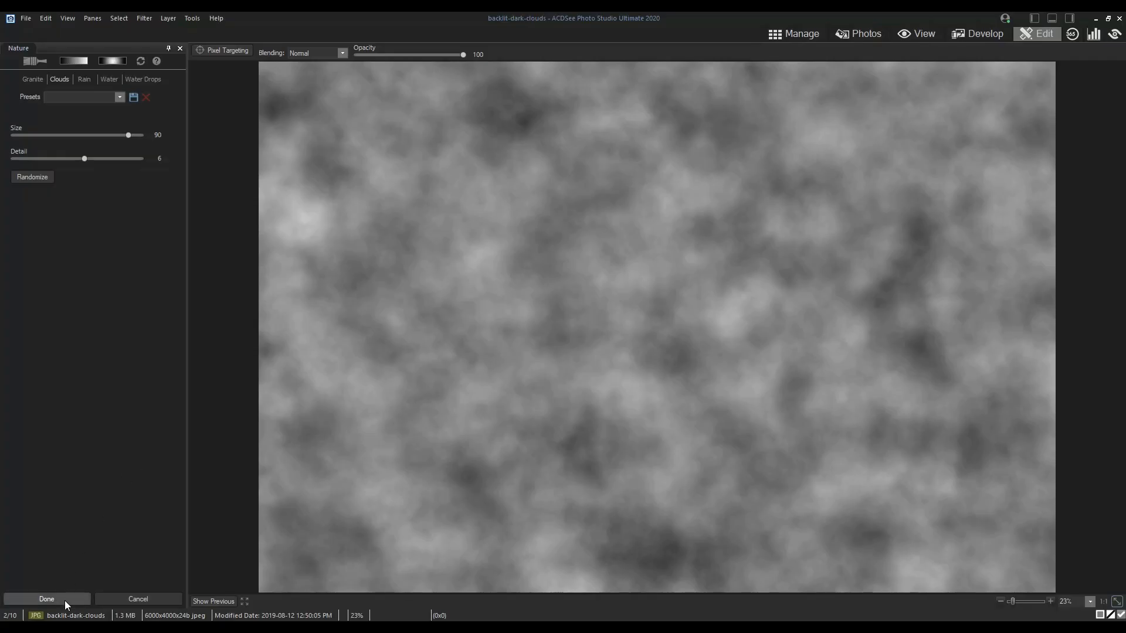
{"action": "left_click", "coordinate": [47, 598]}
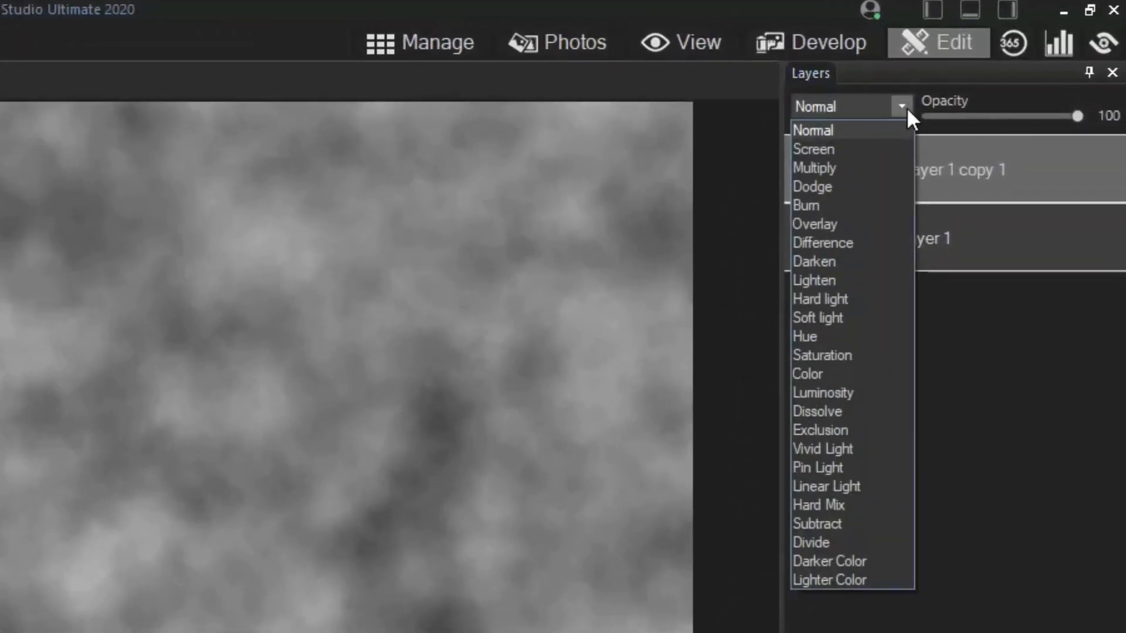
- Set the cloud layer's blending mode to Screen
{"action": "left_click", "coordinate": [813, 149]}
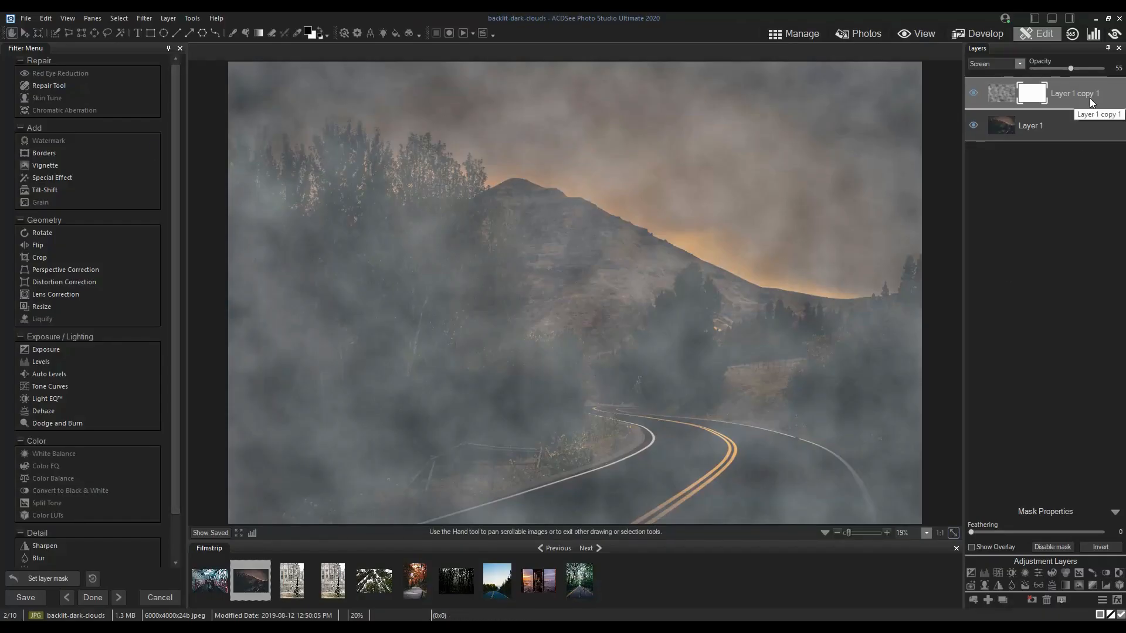
{"action": "mouse_move", "coordinate": [400, 102]}
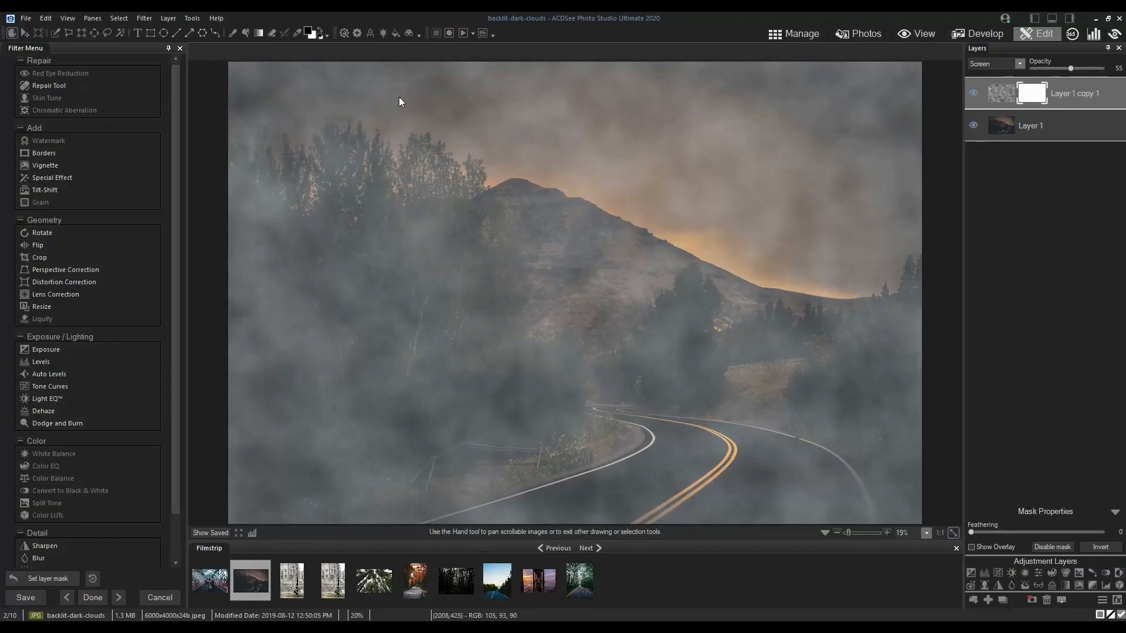
- Paint black on the layer mask at about 38 brush opacity to hide the fog over the road and foreground
{"action": "left_click", "coordinate": [235, 34]}
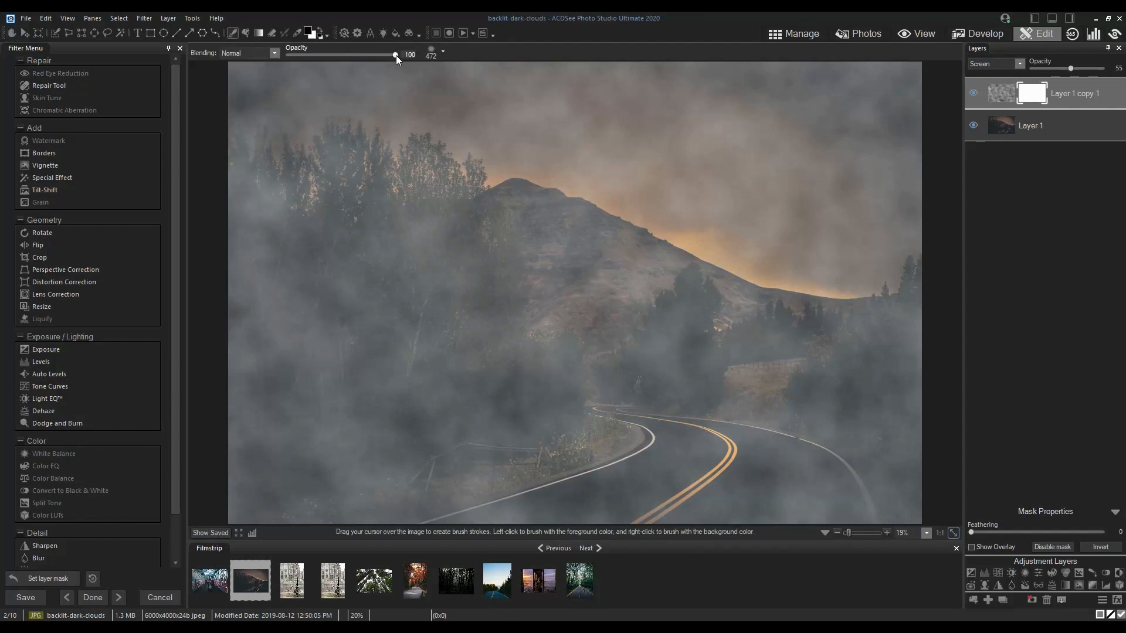
{"action": "left_click_drag", "start_coordinate": [394, 55], "coordinate": [334, 55]}
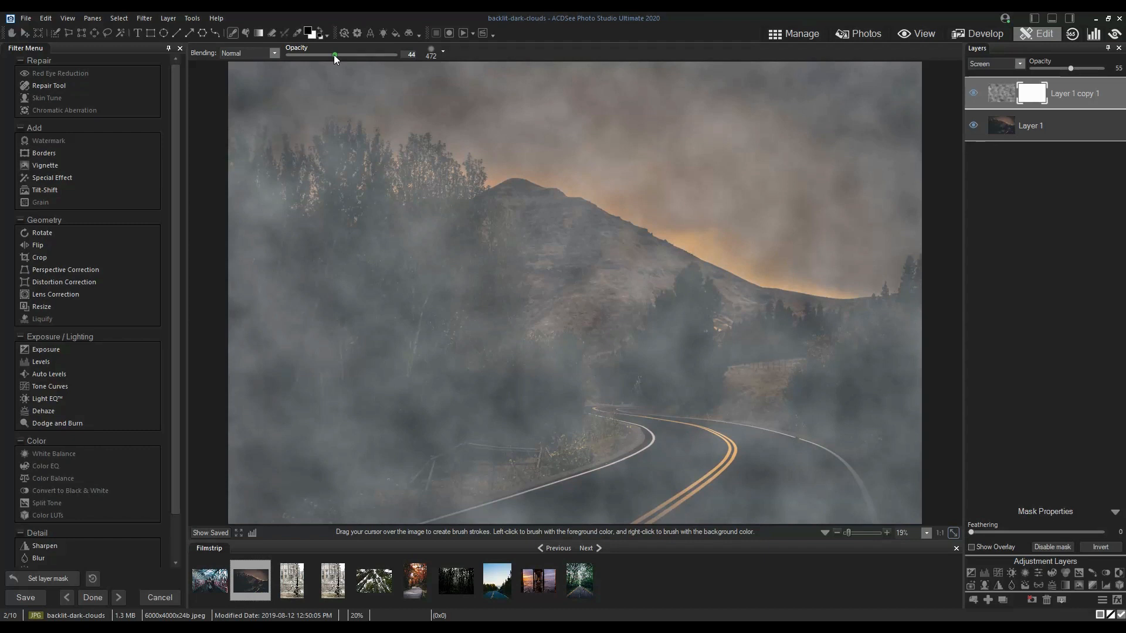
{"action": "left_click_drag", "start_coordinate": [334, 55], "coordinate": [328, 55]}
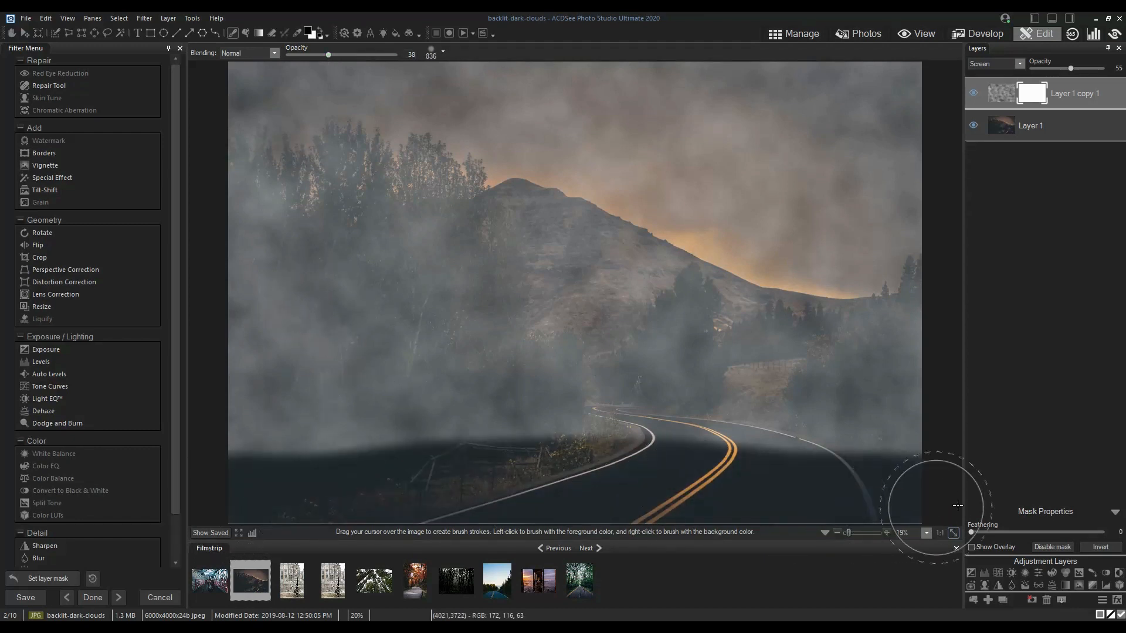
{"action": "left_click_drag", "start_coordinate": [954, 503], "coordinate": [897, 366]}
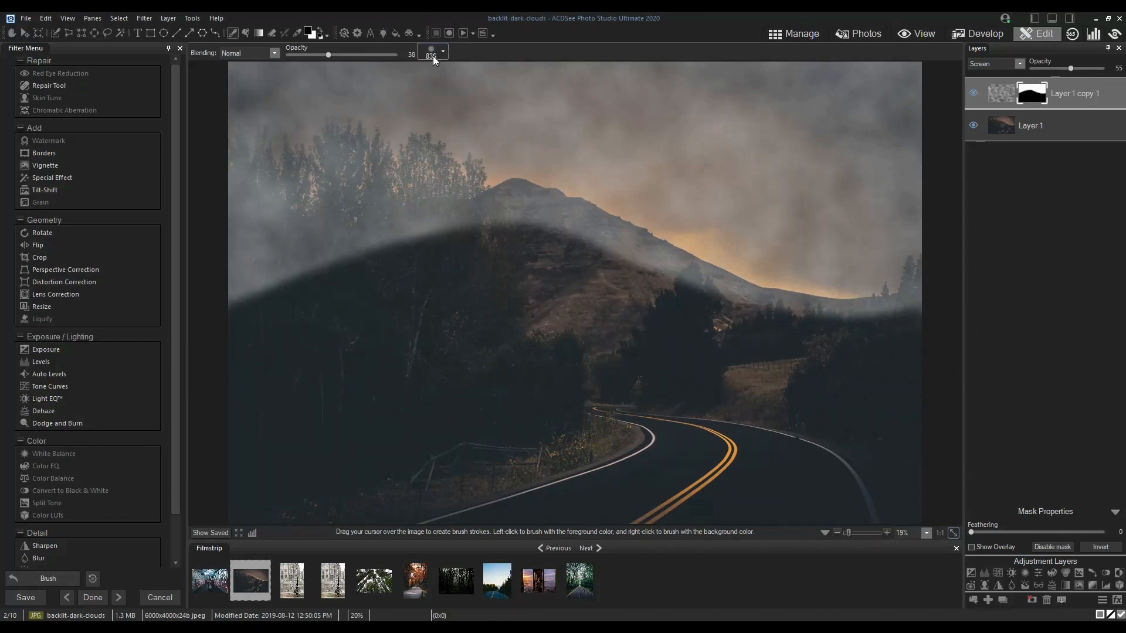
{"action": "left_click", "coordinate": [443, 52]}
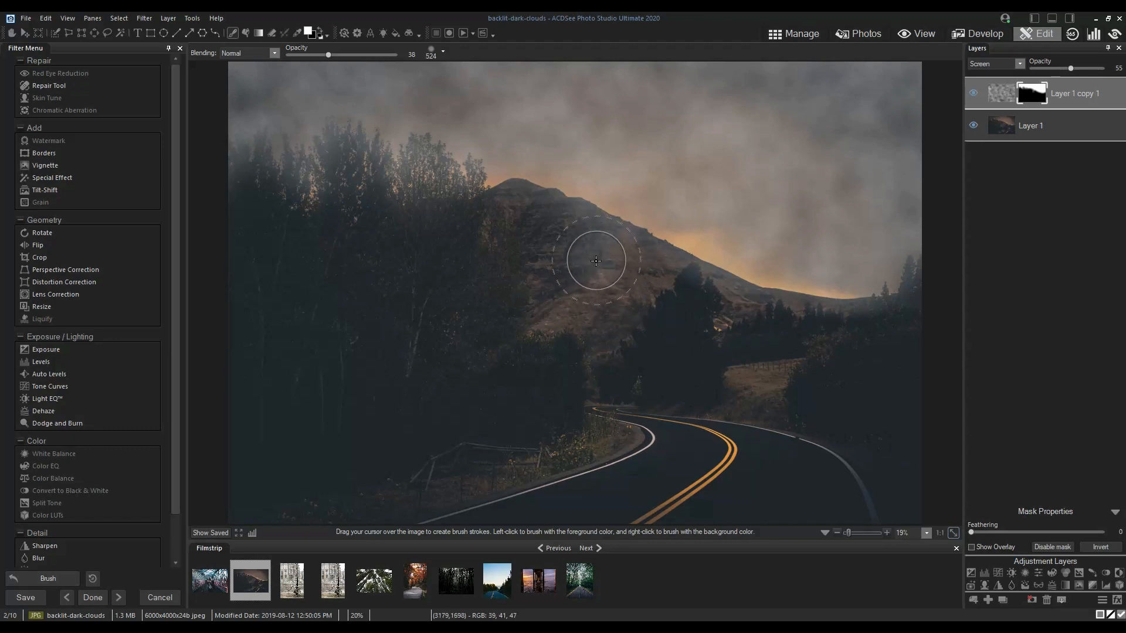
- Paint white on the mask along the mountain slope to bring the fog back above the tree line
{"action": "left_click_drag", "start_coordinate": [594, 260], "coordinate": [633, 220]}
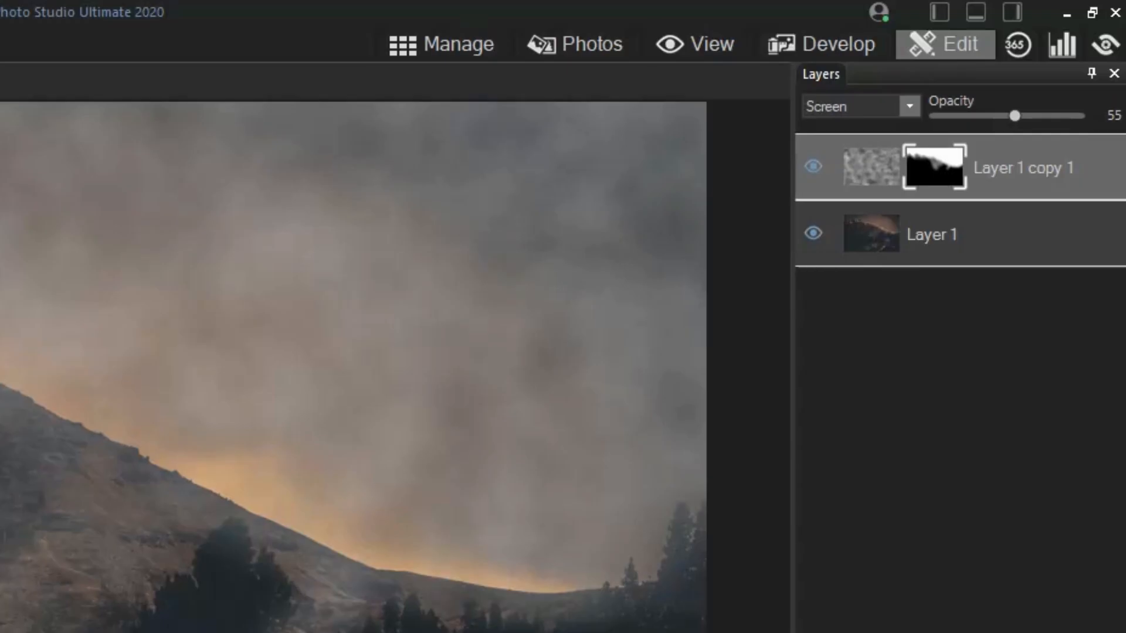
- Raise the cloud layer to 100 opacity, try Multiply, then settle on Overlay blending
{"action": "left_click_drag", "start_coordinate": [1014, 116], "coordinate": [1080, 116]}
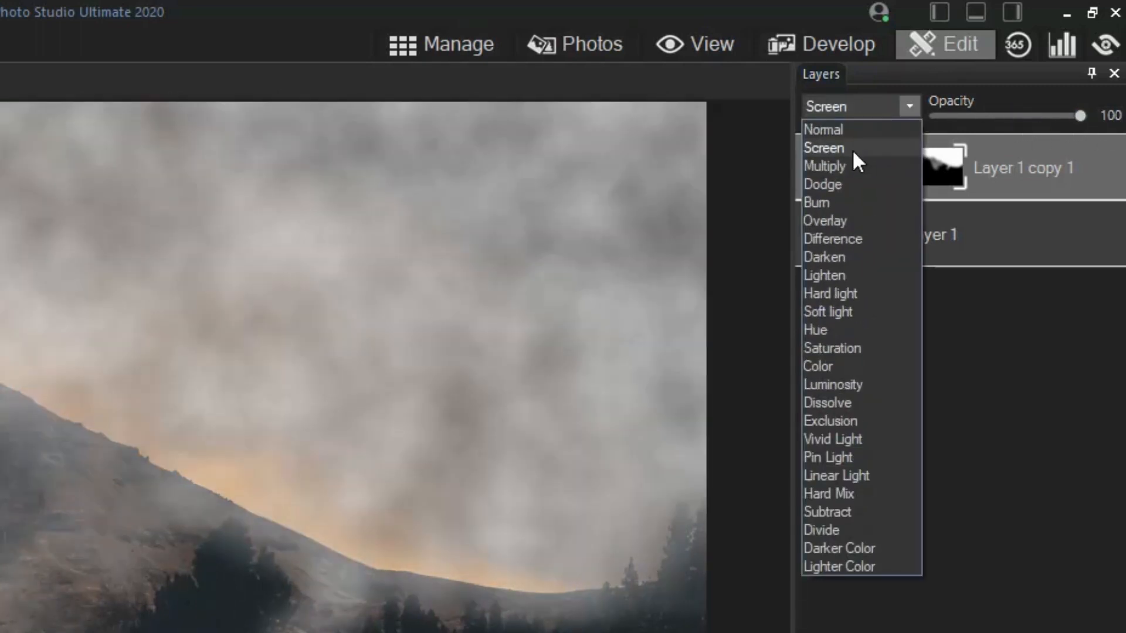
{"action": "left_click", "coordinate": [824, 167]}
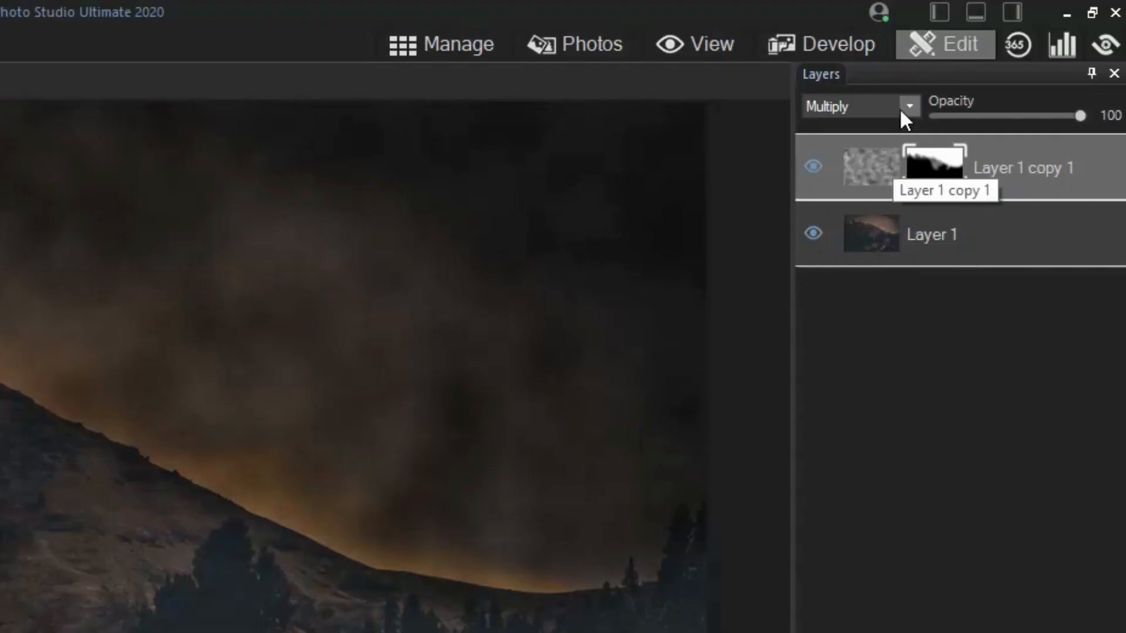
{"action": "left_click", "coordinate": [907, 106]}
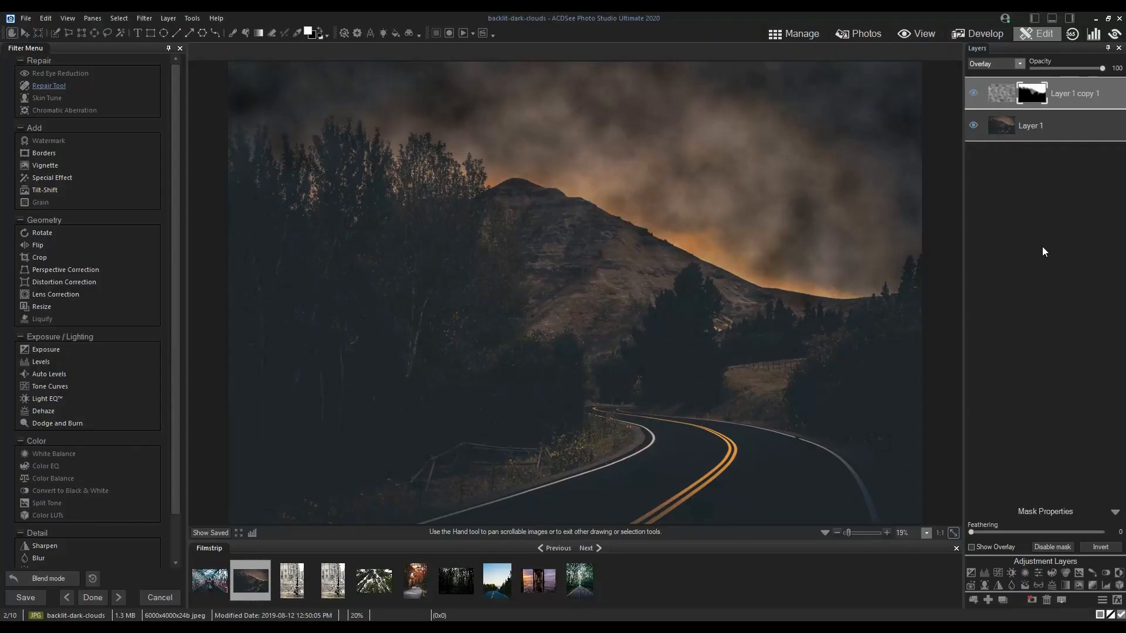
{"action": "mouse_move", "coordinate": [1049, 245]}
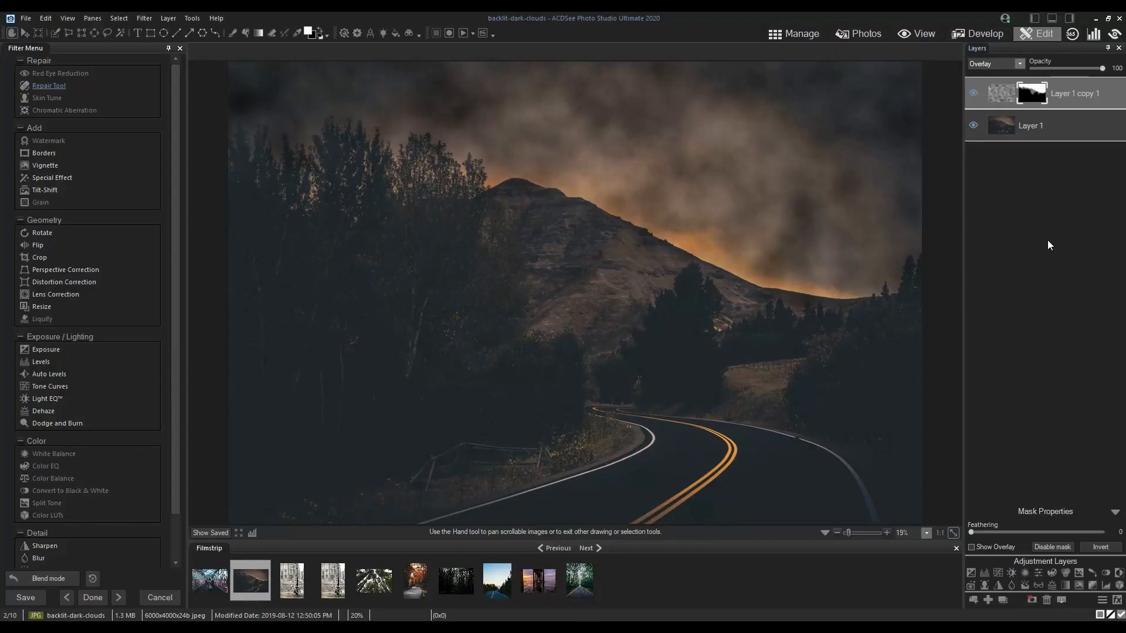